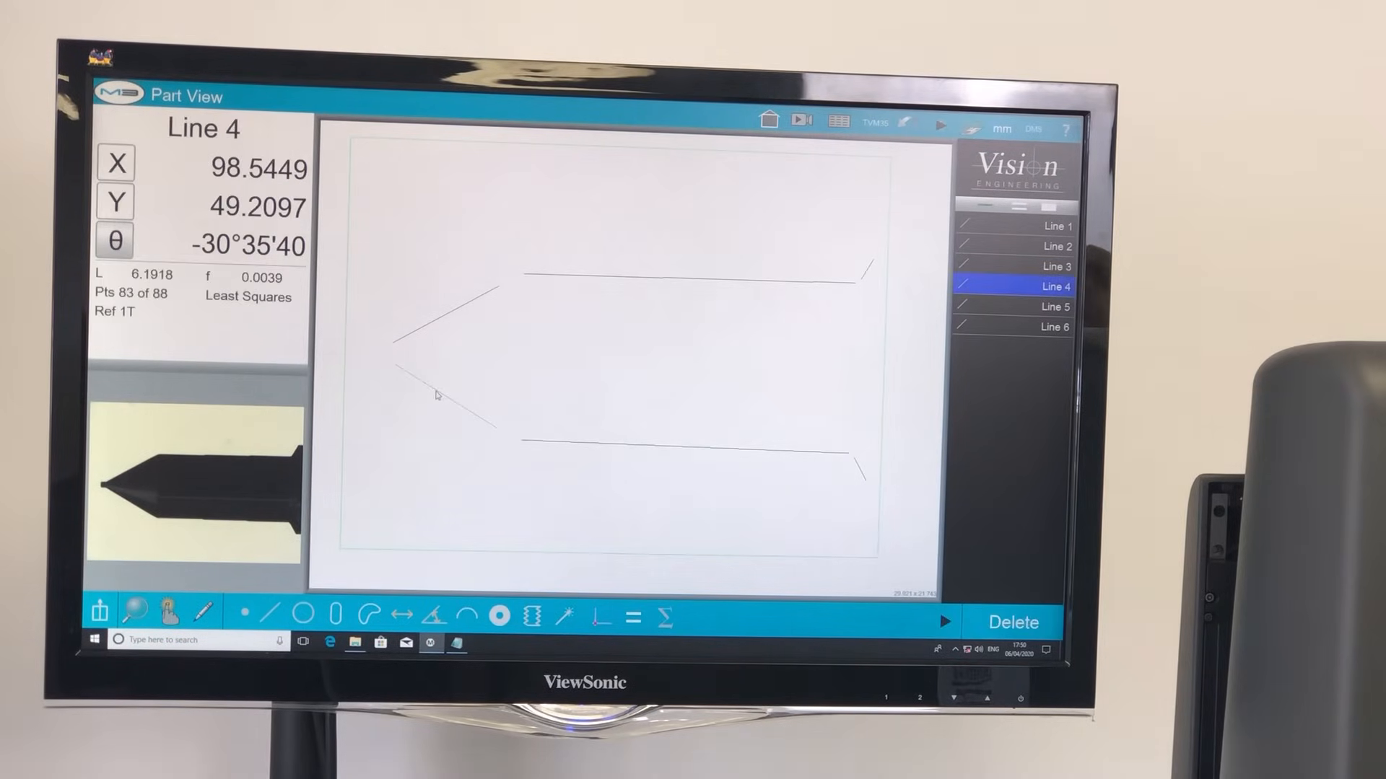
Inspect Line 3's X, Y, angle and fit values in the Part View feature list.
{"action": "left_click", "coordinate": [1054, 266]}
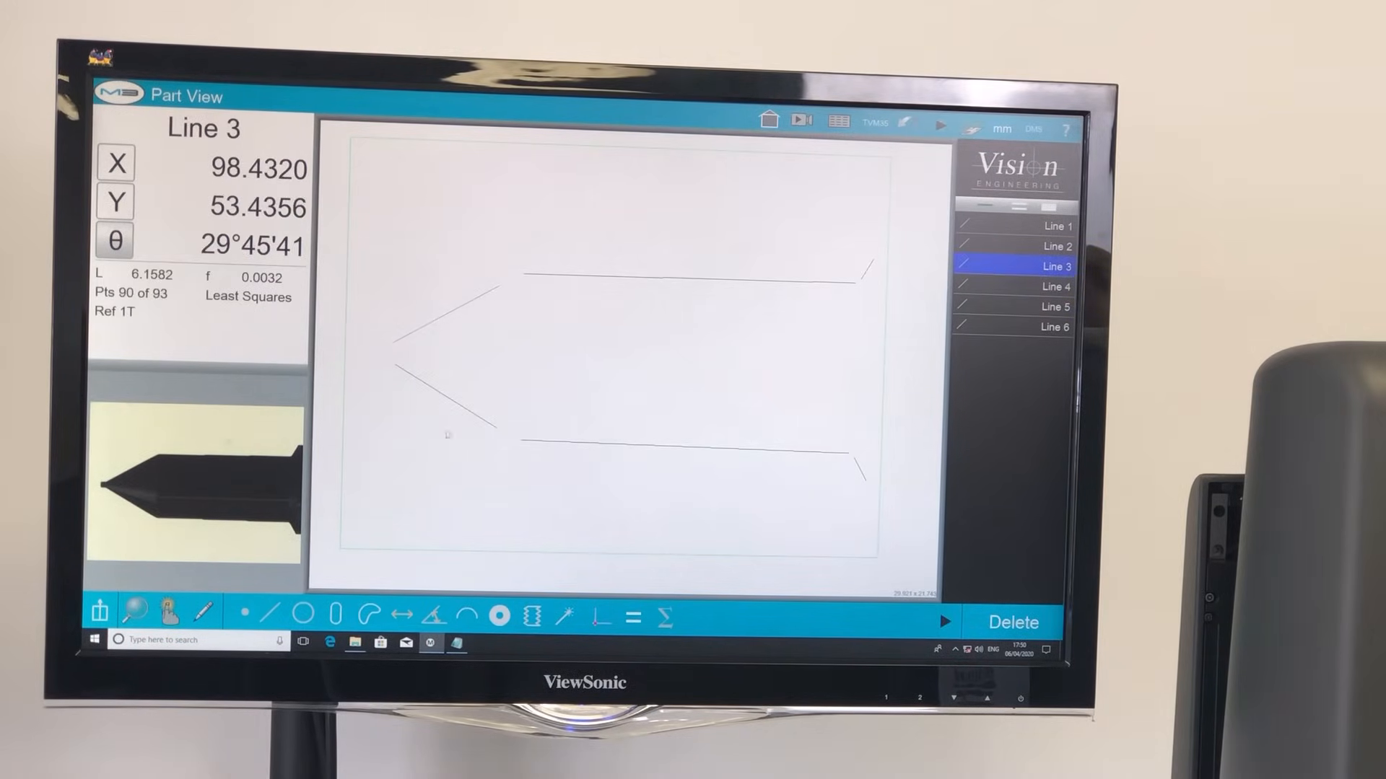
{"action": "left_click", "coordinate": [401, 616]}
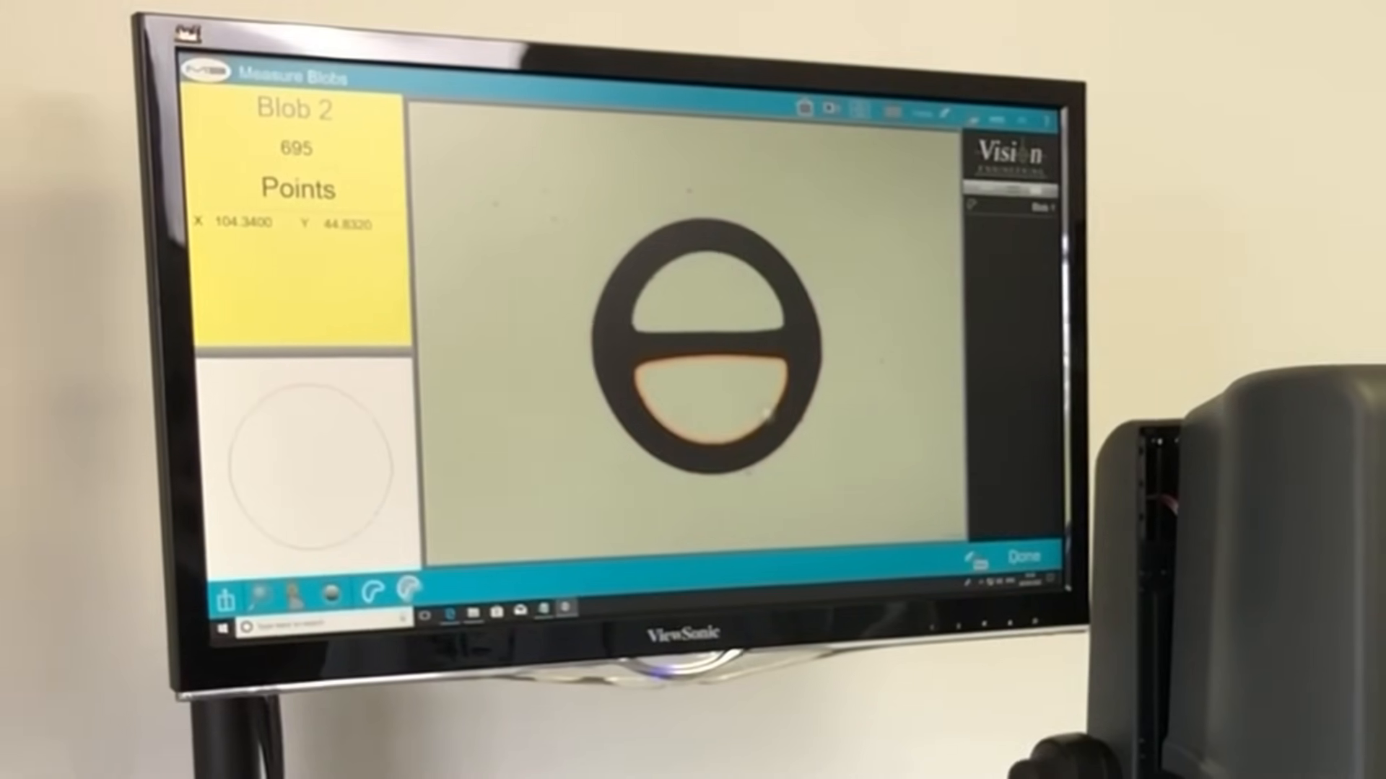
Capture Blob 2 by clicking inside the lower half of the round part.
{"action": "left_click", "coordinate": [1023, 558]}
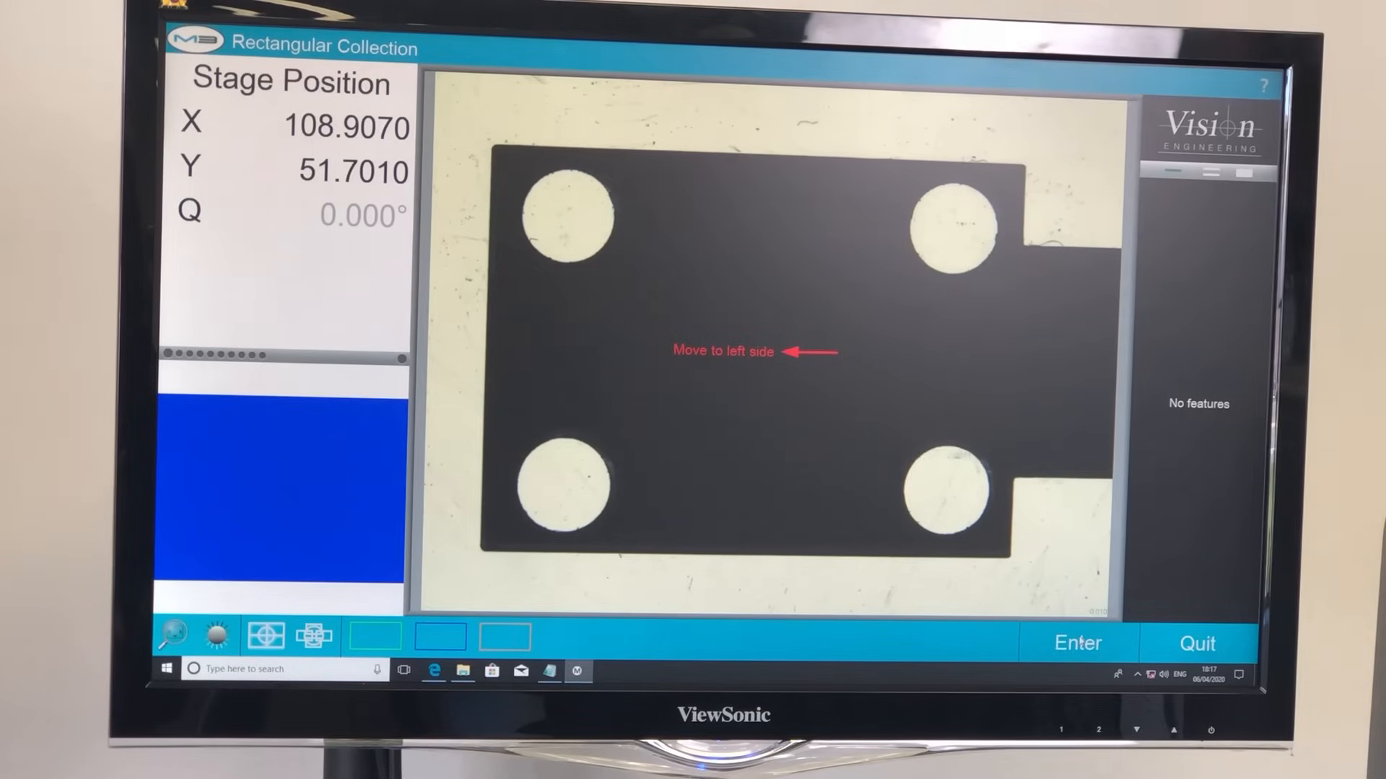
Capture the plate's stitching tiles, then finish Multi-Measure to get 13 lines and 5 circles.
{"action": "left_click", "coordinate": [1076, 643]}
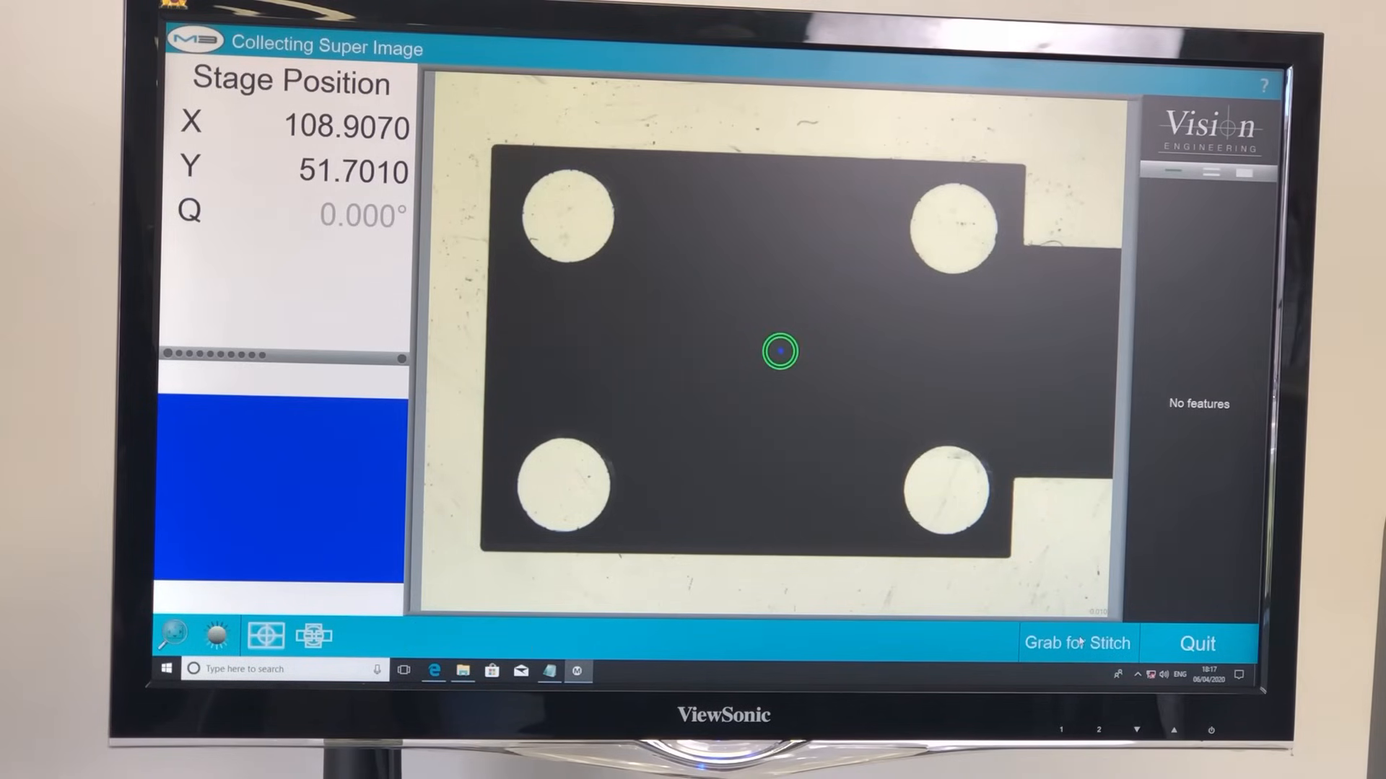
{"action": "left_click", "coordinate": [1076, 643]}
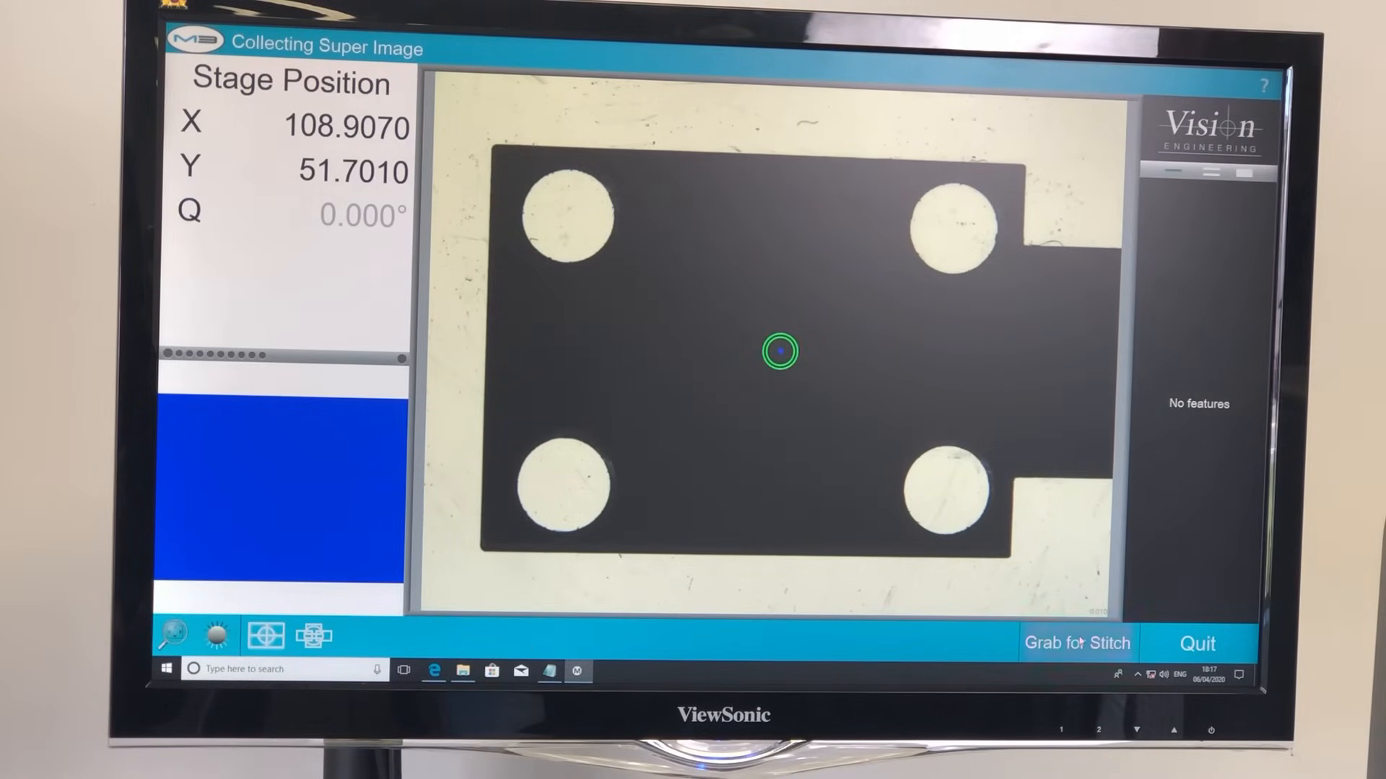
{"action": "left_click", "coordinate": [1076, 642]}
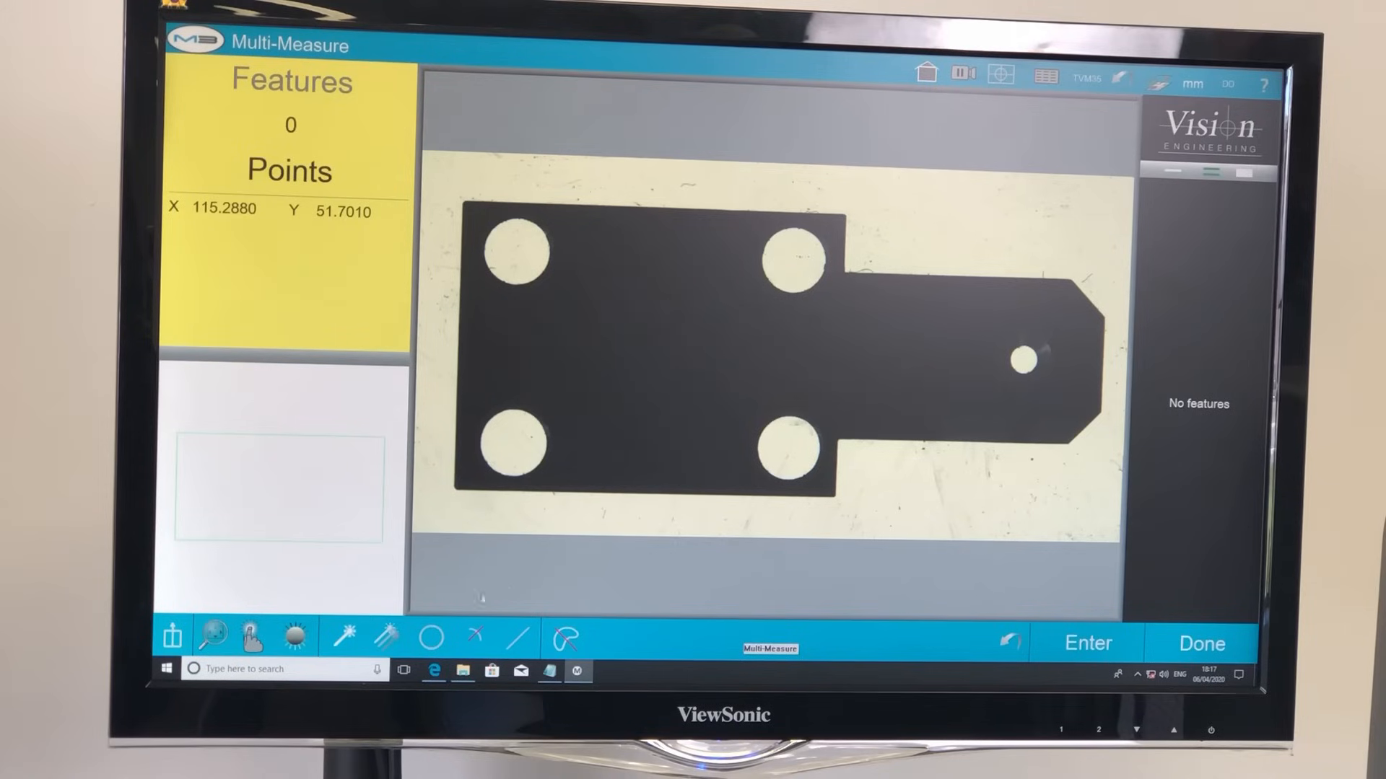
{"action": "left_click", "coordinate": [1200, 642]}
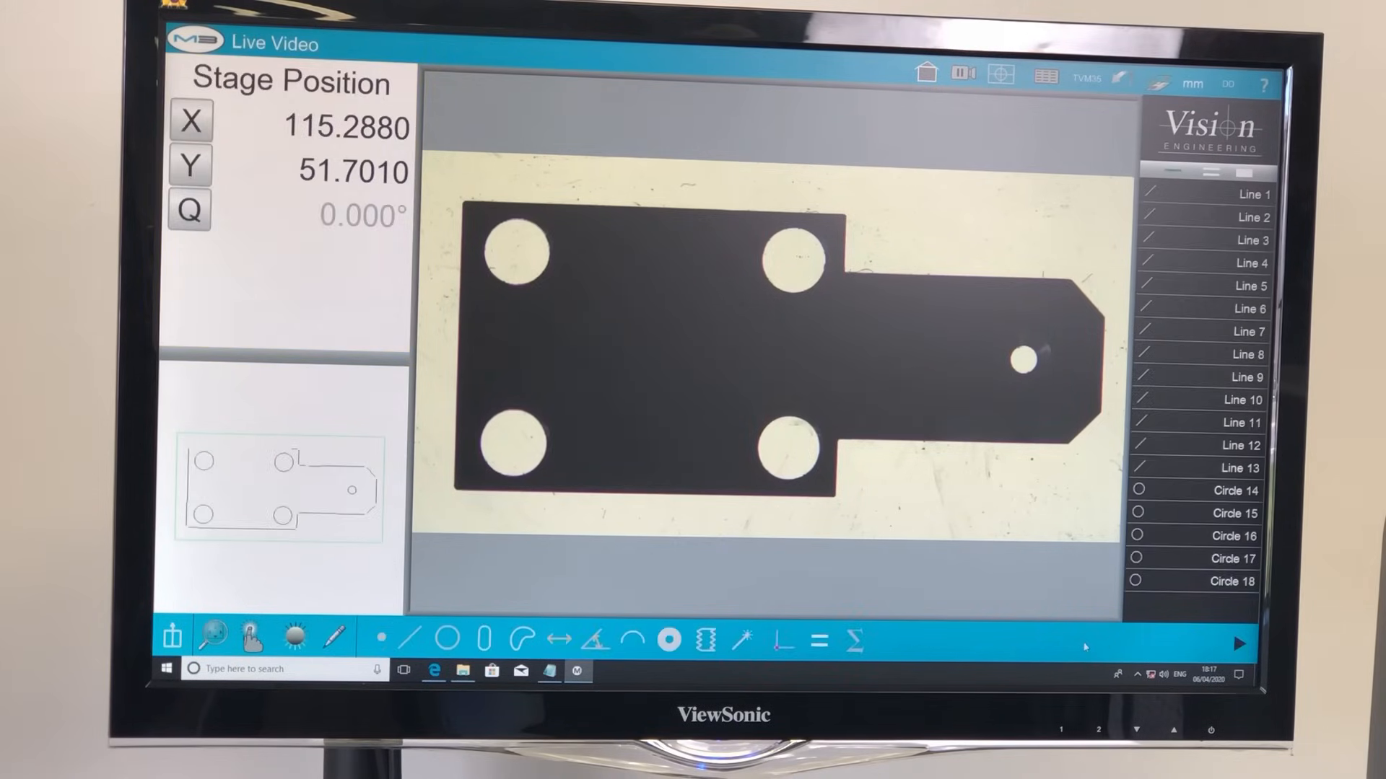